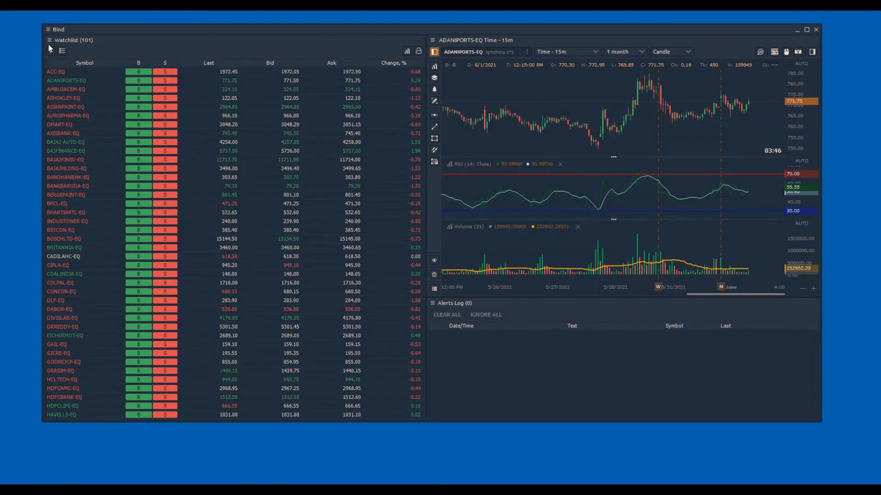
Step: Open the Watchlist panel menu and choose Setup Actions to show the actions window
{"action": "left_click", "coordinate": [49, 48]}
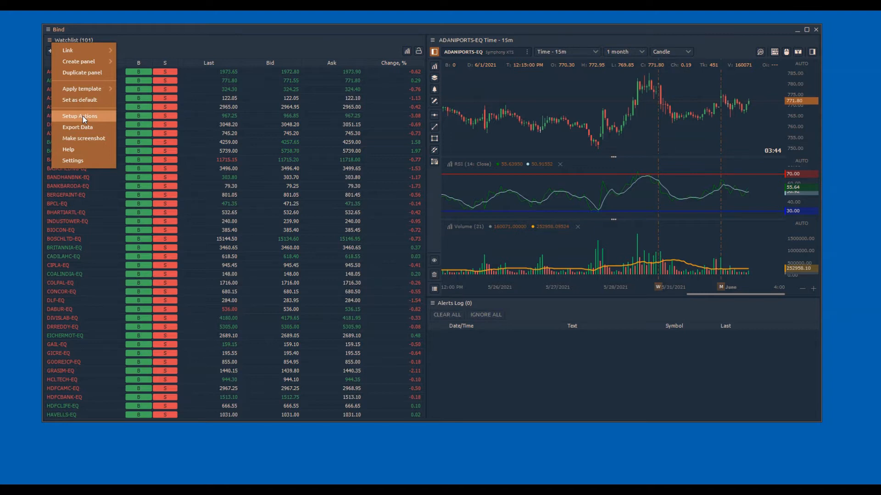
{"action": "left_click", "coordinate": [83, 116]}
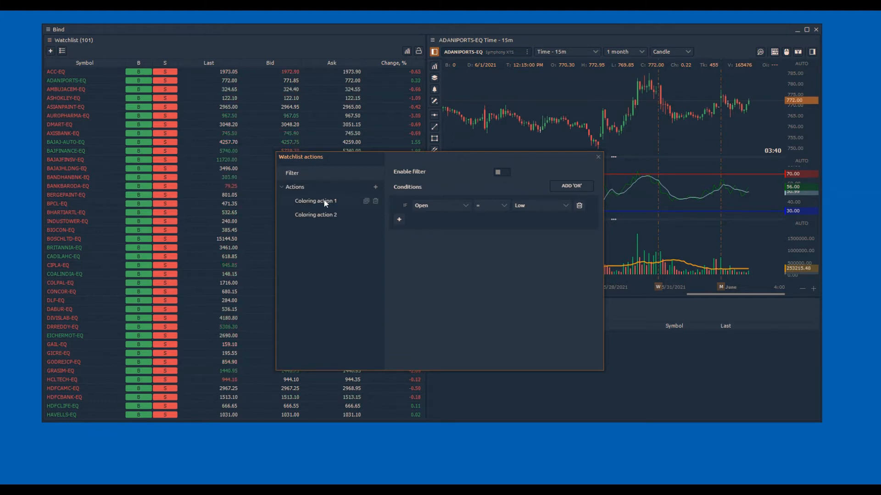
Step: Rename Coloring action 1 to 'New High' with condition High = Last, then add another action
{"action": "left_click", "coordinate": [316, 200]}
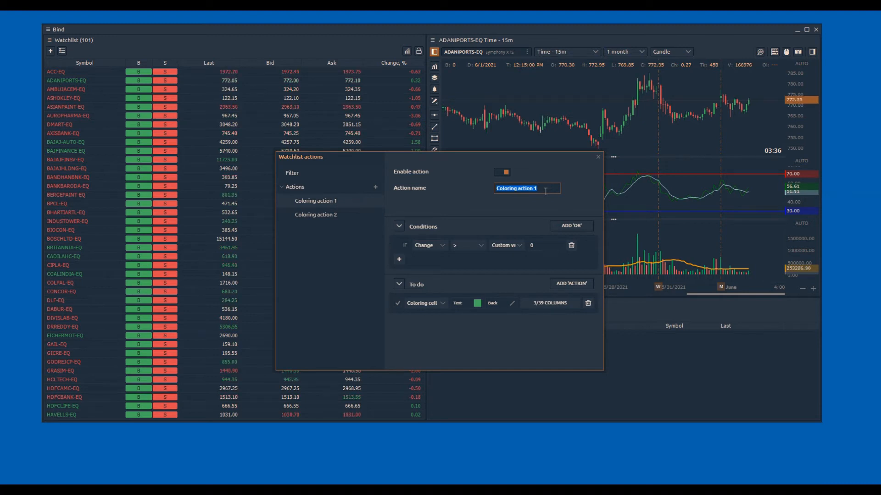
{"action": "type", "text": "New High"}
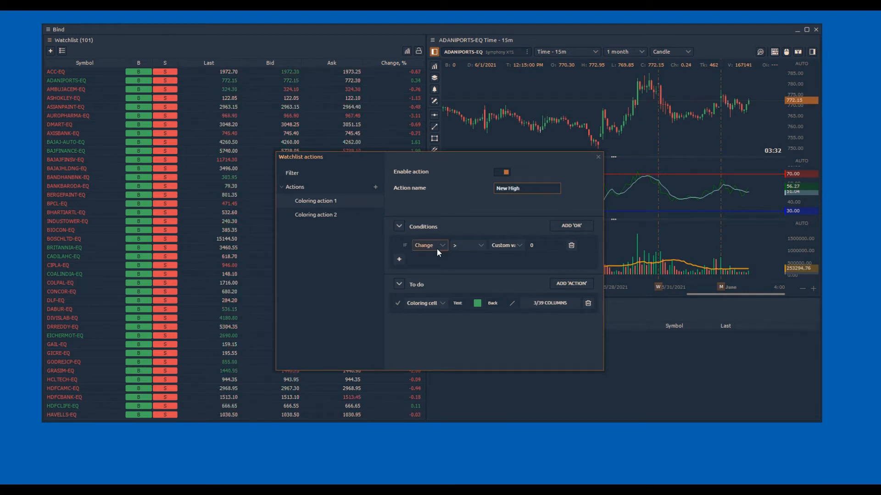
{"action": "left_click", "coordinate": [429, 246]}
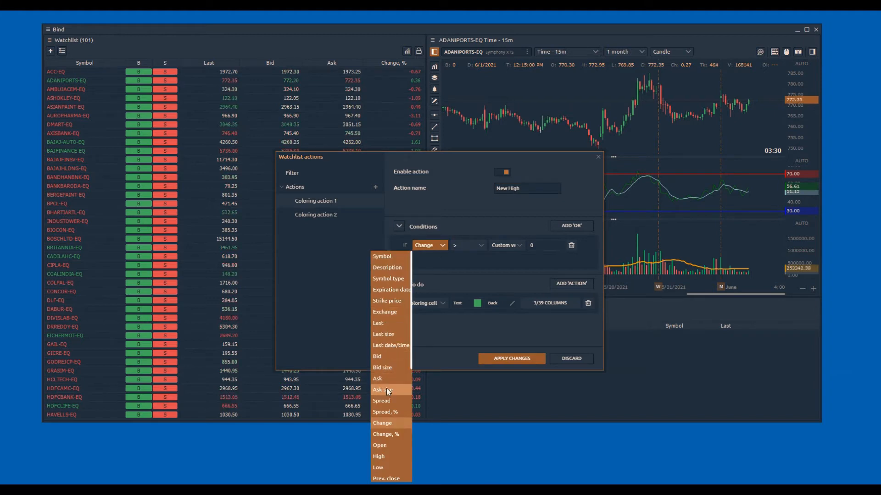
{"action": "left_click", "coordinate": [377, 457]}
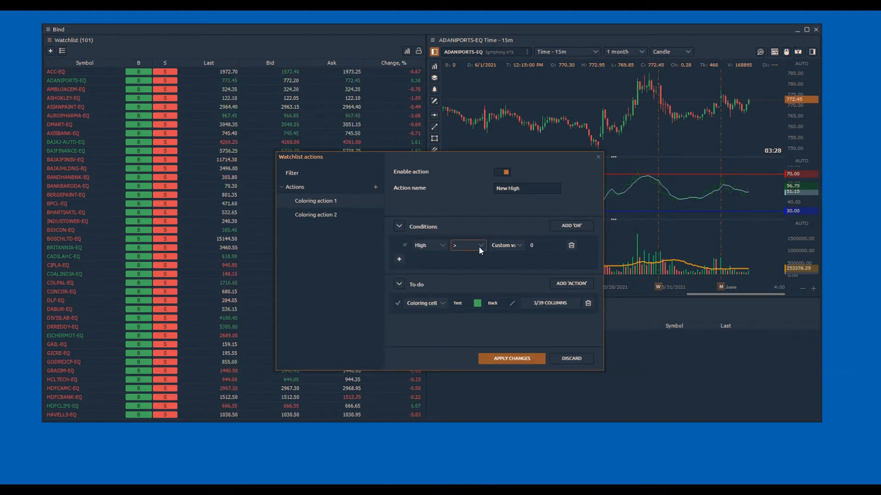
{"action": "left_click", "coordinate": [468, 245]}
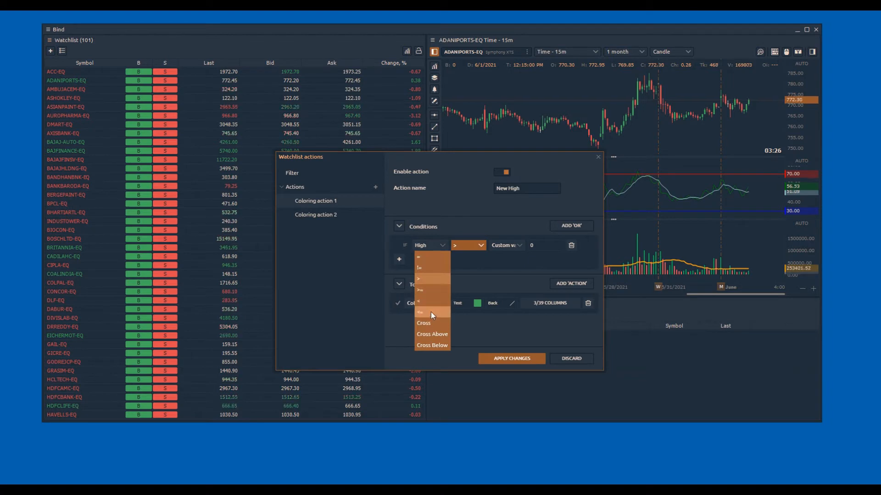
{"action": "left_click", "coordinate": [418, 256]}
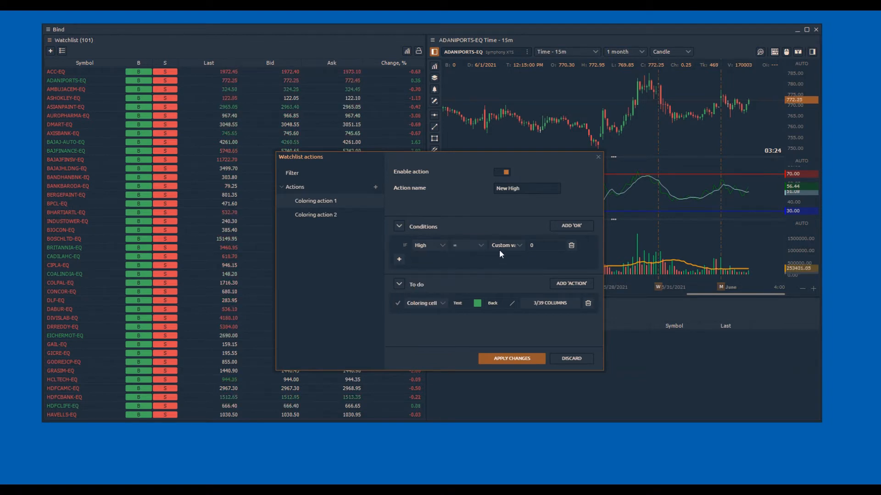
{"action": "left_click", "coordinate": [506, 245]}
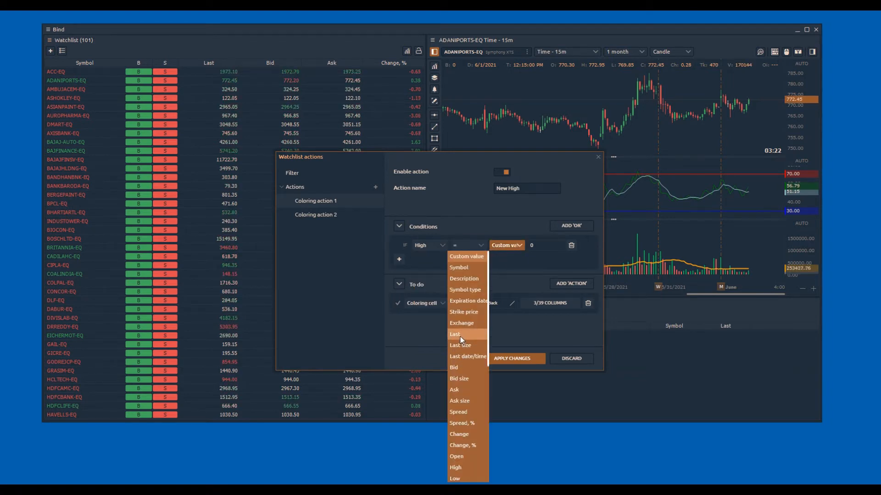
{"action": "left_click", "coordinate": [454, 334]}
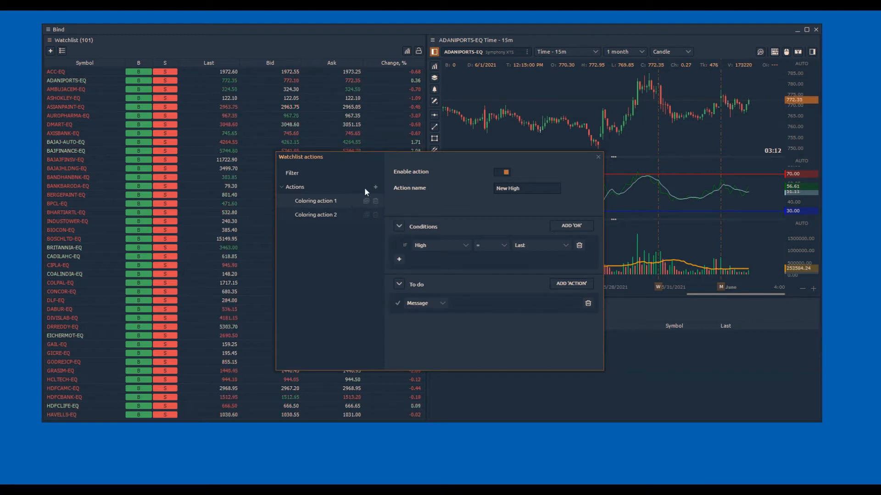
{"action": "left_click", "coordinate": [315, 215]}
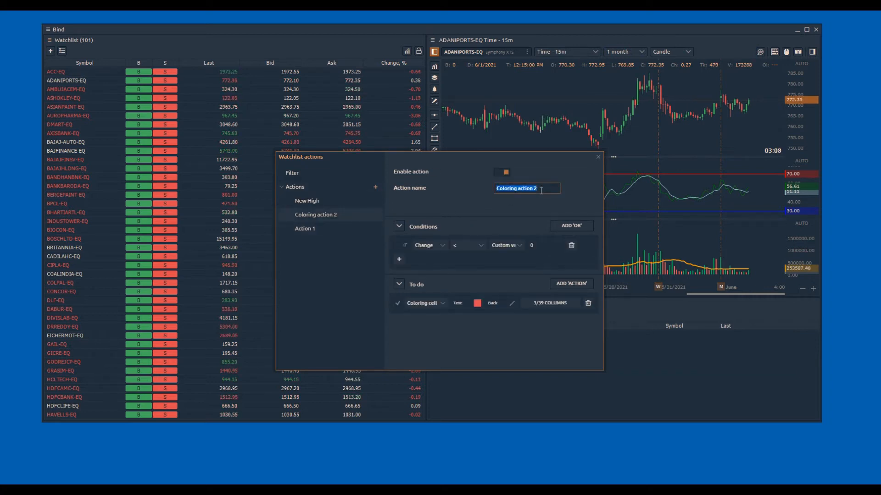
Step: Rename Coloring action 2 to 'New Low' with condition Low = Last and task Message
{"action": "type", "text": "New Low"}
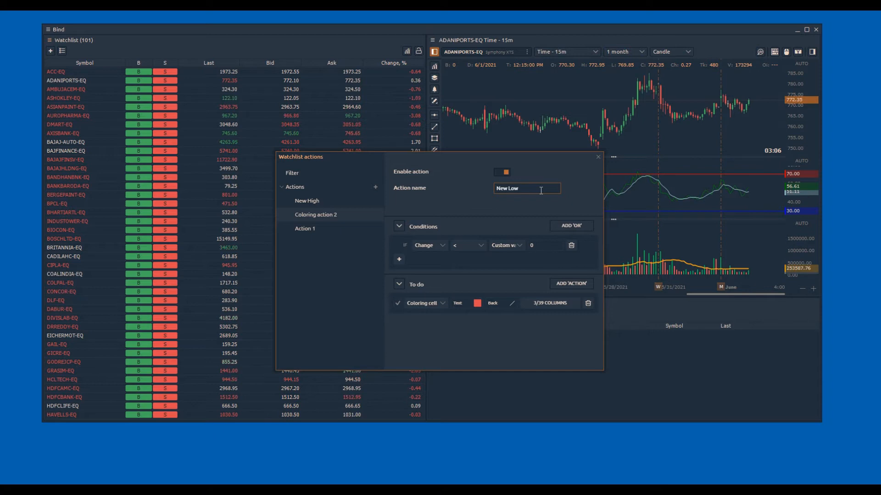
{"action": "left_click", "coordinate": [429, 245]}
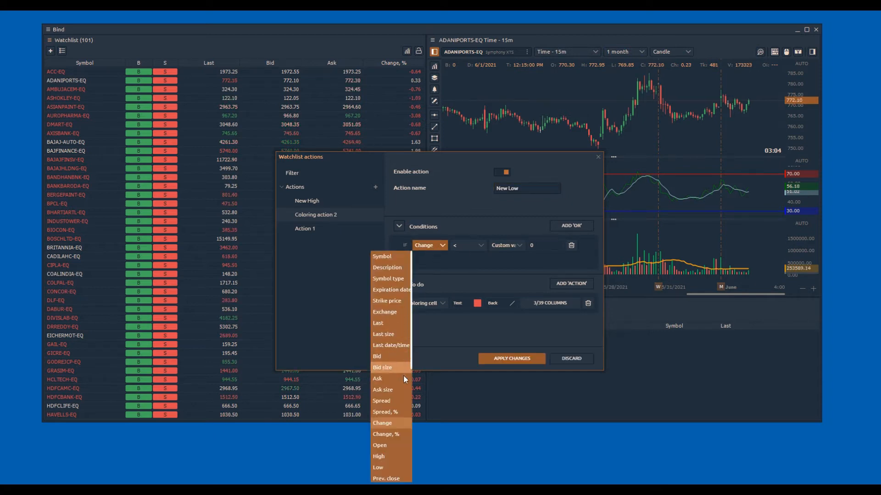
{"action": "scroll", "scroll_direction": "down", "scroll_amount": 3}
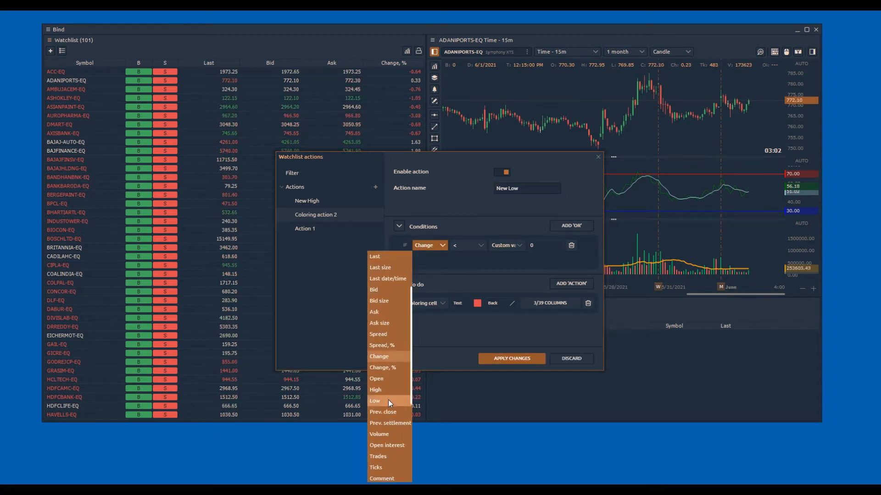
{"action": "left_click", "coordinate": [374, 400]}
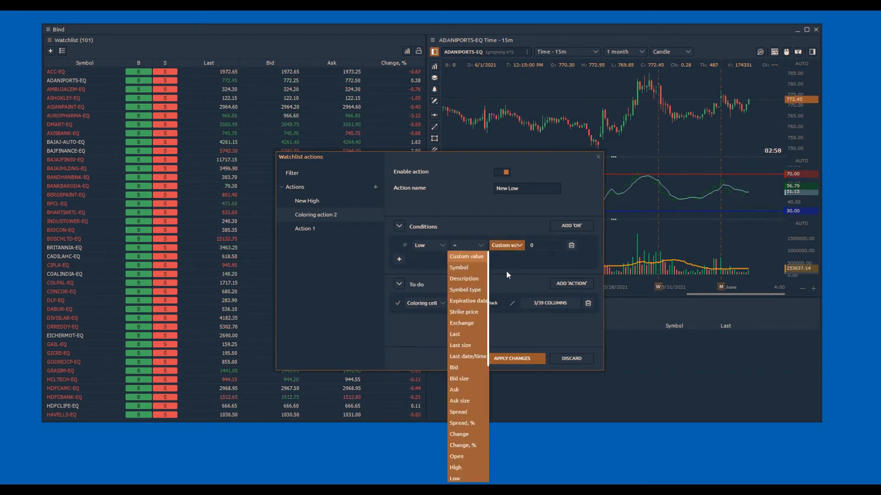
{"action": "left_click", "coordinate": [455, 334]}
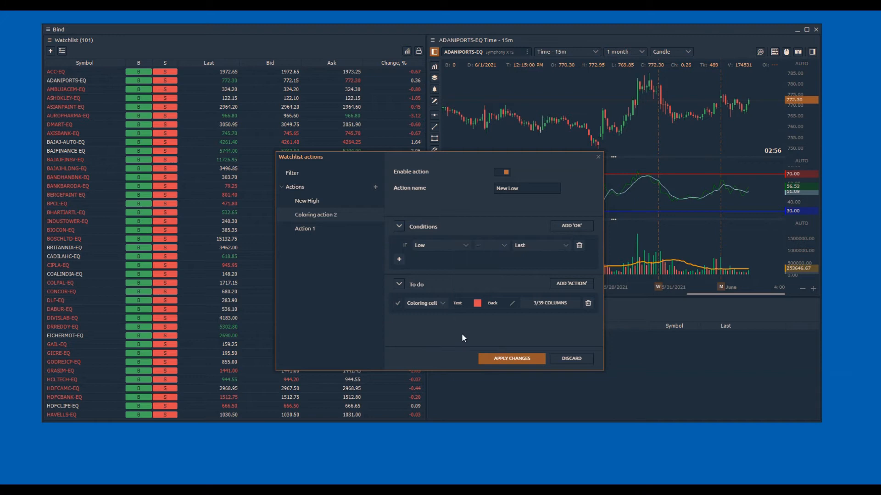
{"action": "left_click", "coordinate": [426, 302]}
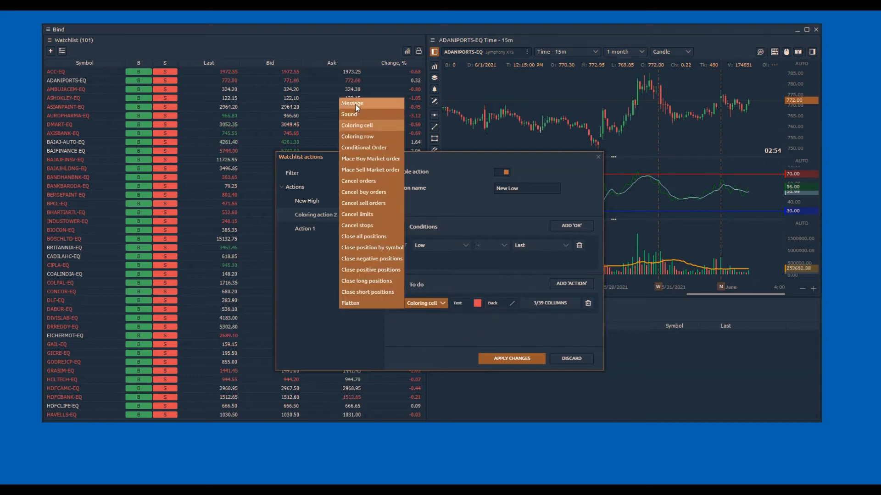
{"action": "left_click", "coordinate": [352, 103]}
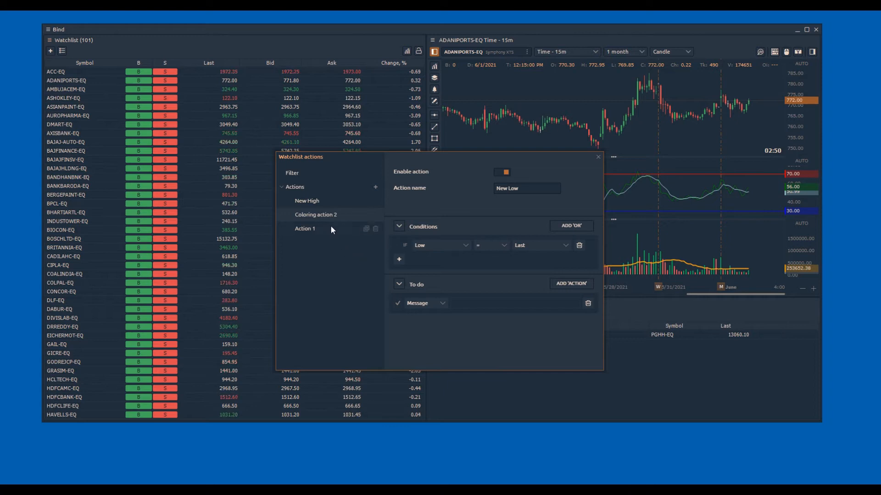
{"action": "left_click", "coordinate": [304, 229]}
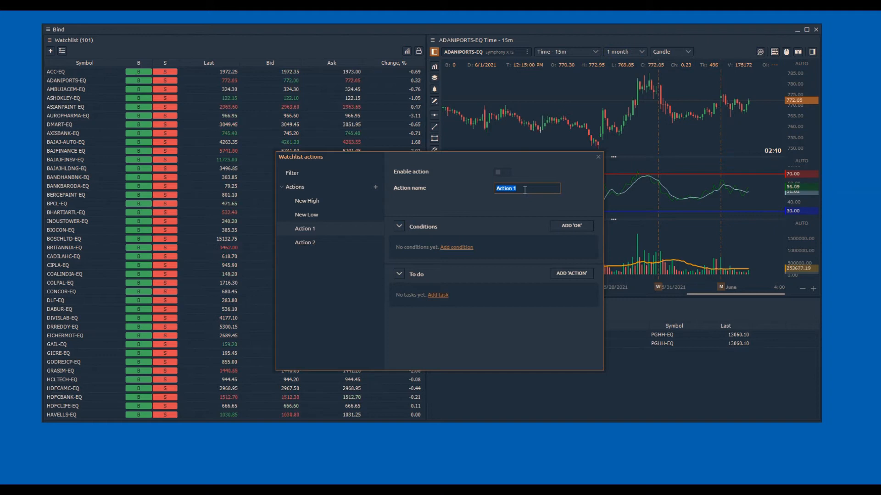
Step: Name Action 1 'Bulk Trade' with condition Last size > 50000 and a Message task
{"action": "type", "text": "Bulk Trade"}
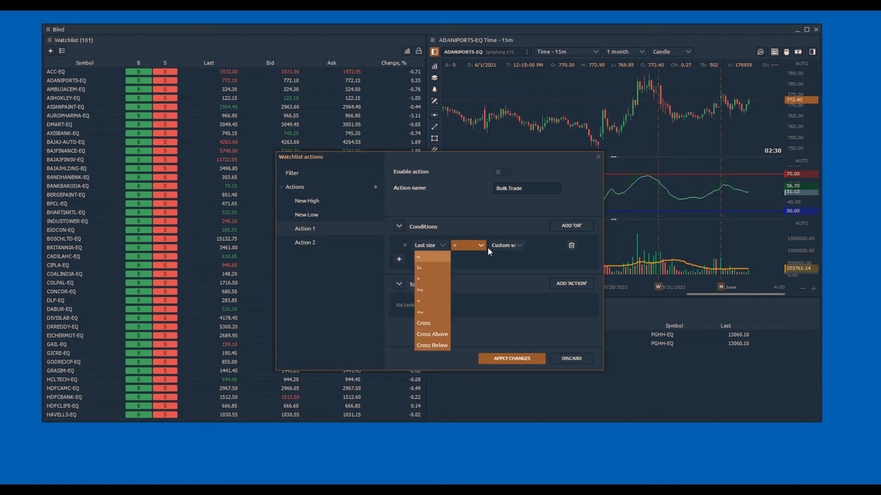
{"action": "left_click", "coordinate": [418, 279]}
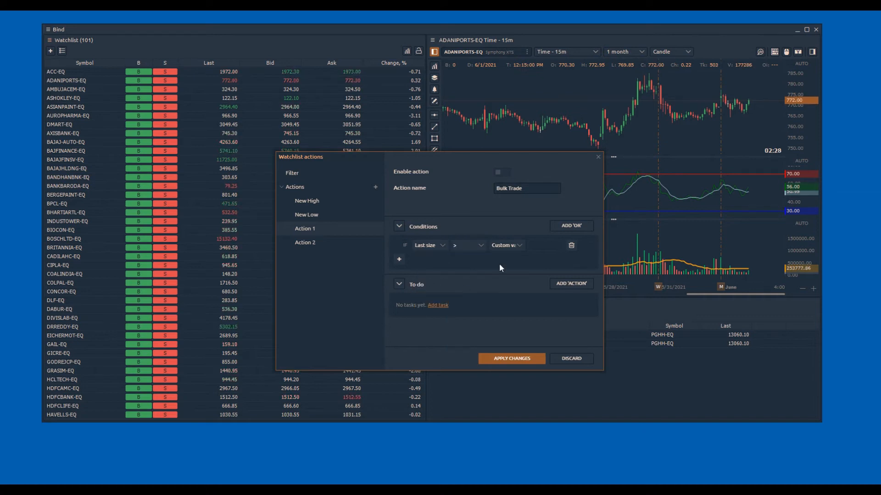
{"action": "type", "text": "50000"}
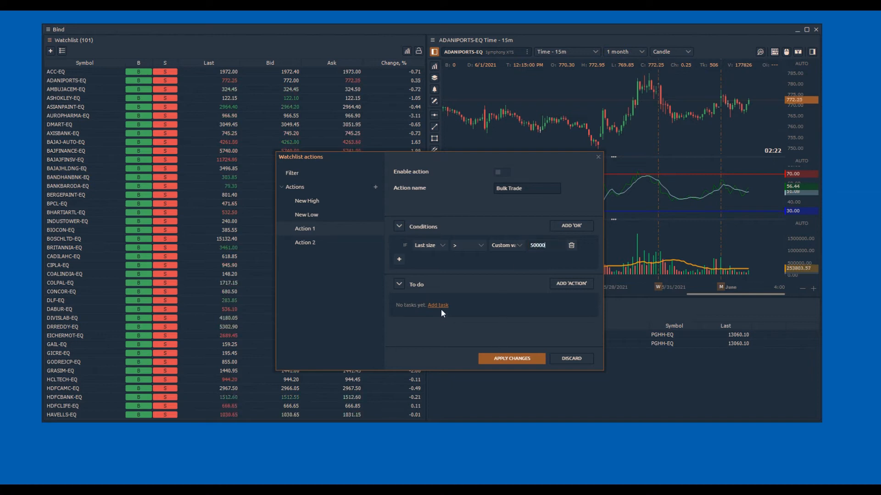
{"action": "left_click", "coordinate": [438, 305]}
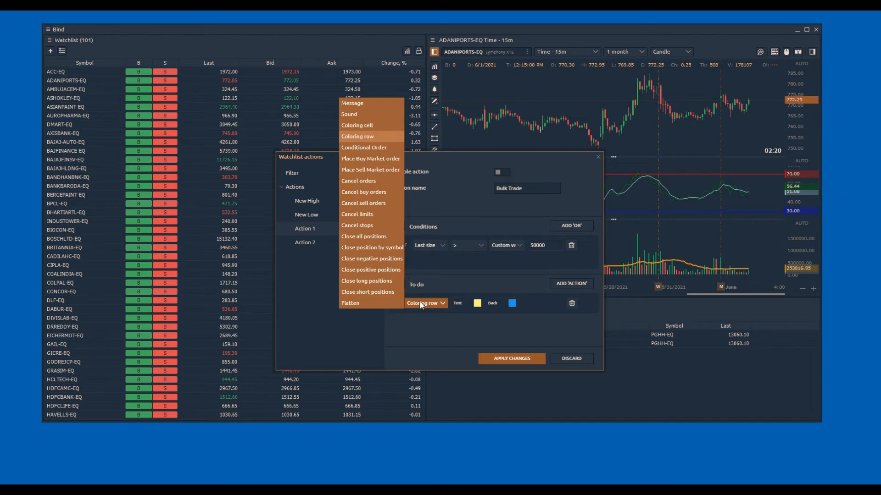
{"action": "left_click", "coordinate": [352, 103]}
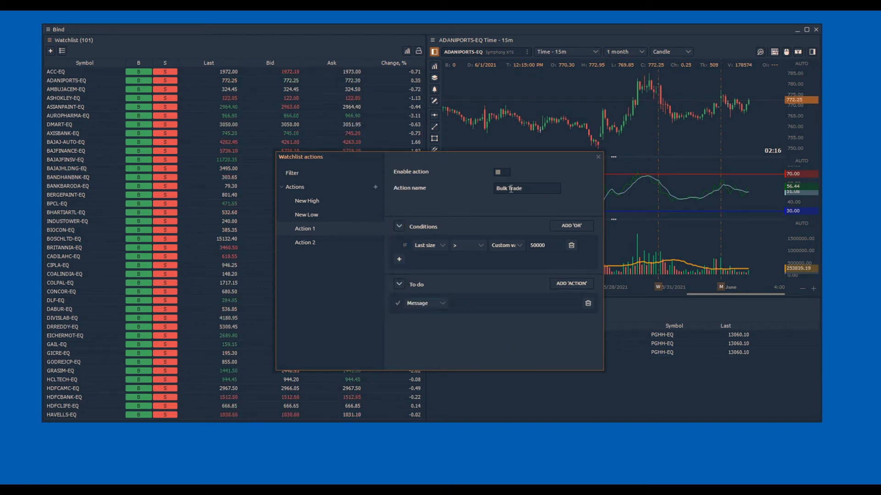
{"action": "left_click", "coordinate": [500, 172]}
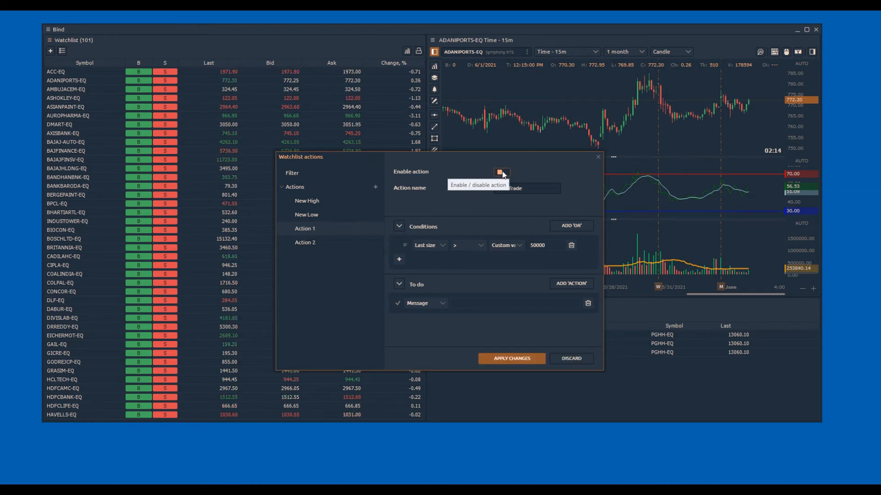
Step: Apply the Bulk Trade settings and delete the empty spare actions, leaving New High, New Low, Bulk Trade
{"action": "left_click", "coordinate": [501, 172]}
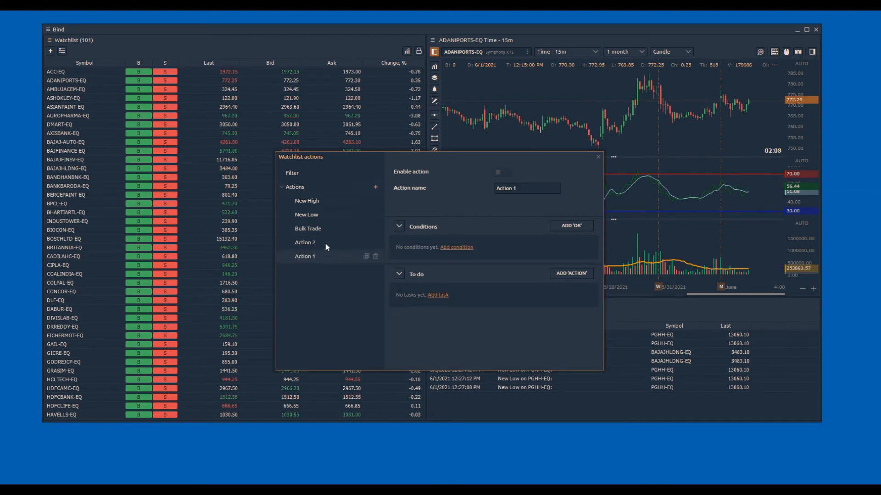
{"action": "left_click", "coordinate": [376, 242]}
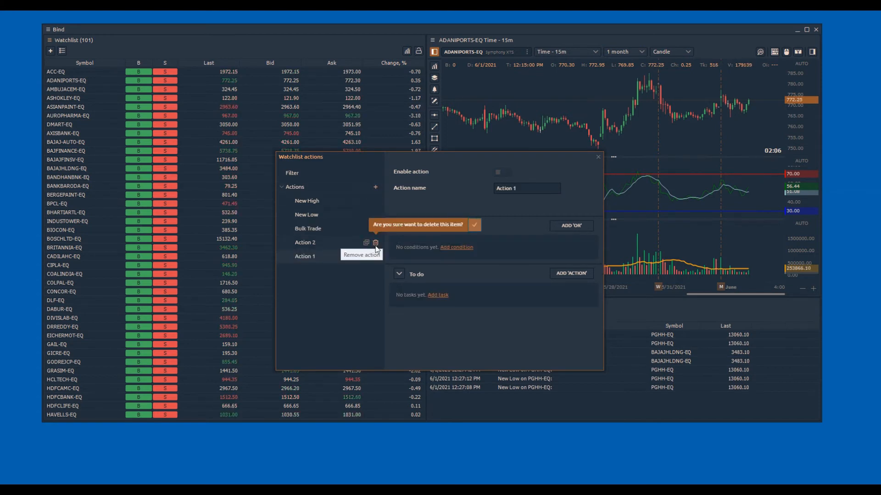
{"action": "left_click", "coordinate": [474, 224]}
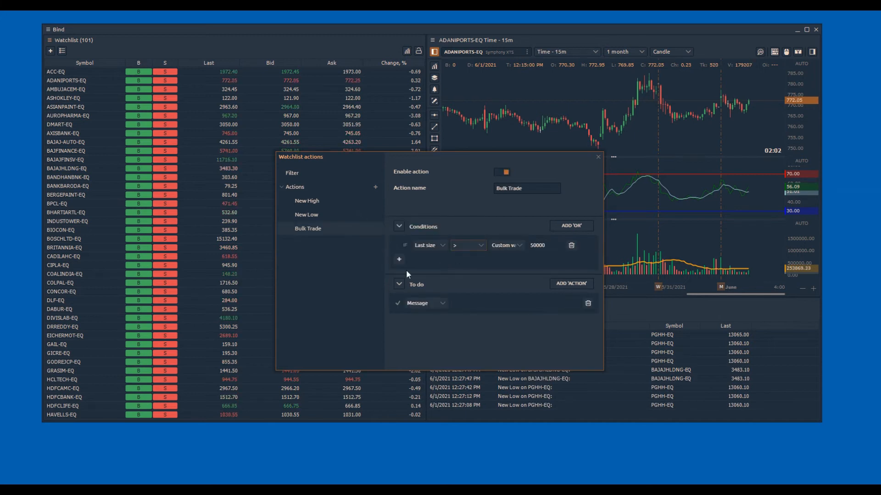
{"action": "mouse_move", "coordinate": [316, 205]}
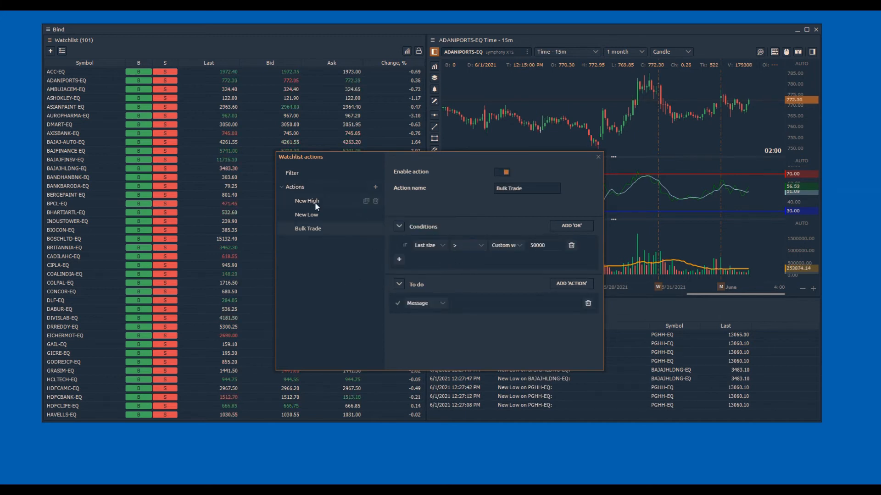
{"action": "left_click", "coordinate": [307, 215]}
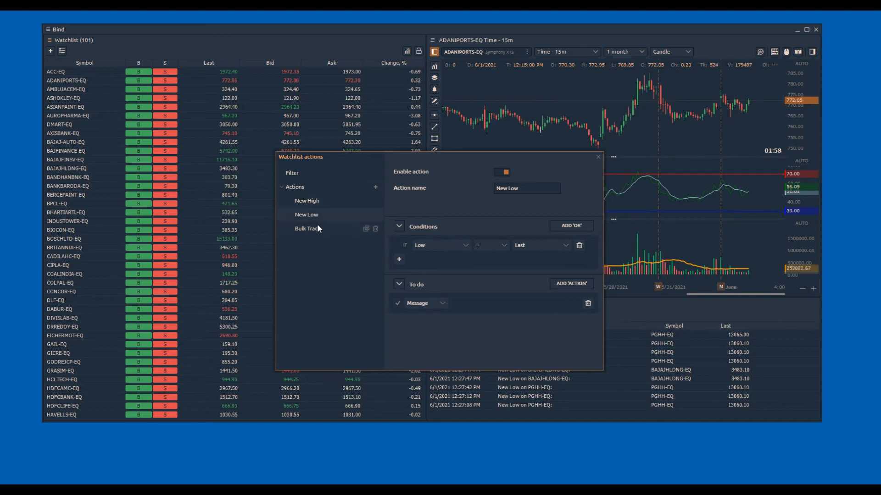
{"action": "left_click", "coordinate": [307, 228]}
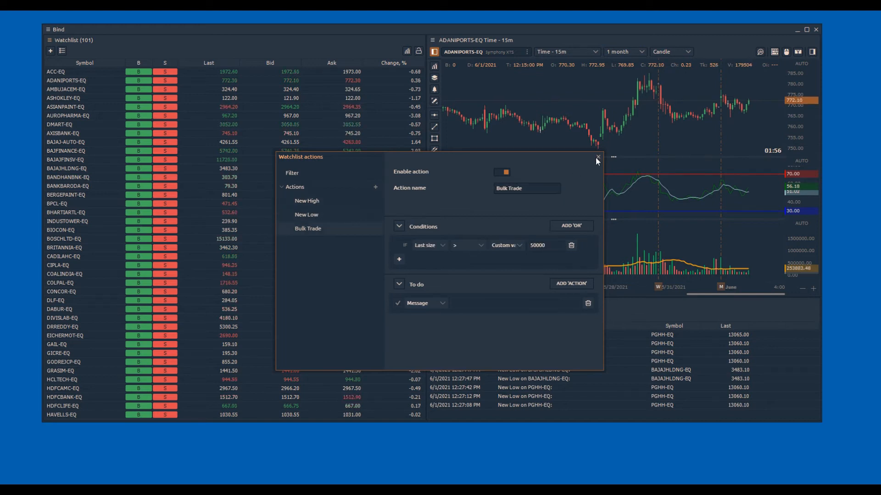
{"action": "mouse_move", "coordinate": [547, 158]}
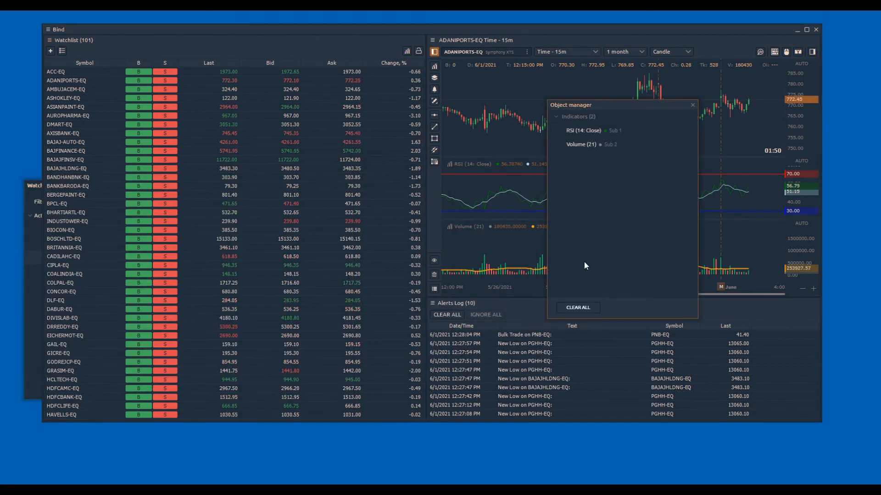
Step: Close the setup windows and chart the PNB-EQ Bulk Trade and PGHH-EQ New Low alerts from Alerts Log
{"action": "left_click", "coordinate": [691, 104]}
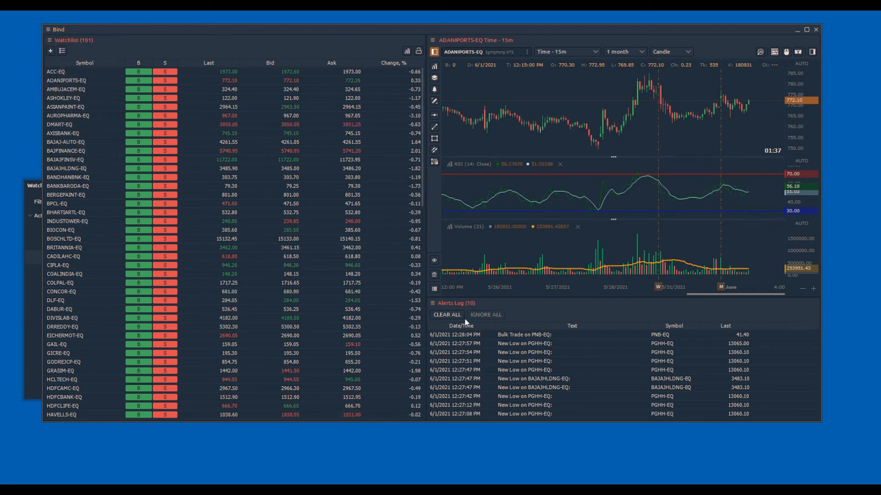
{"action": "left_click", "coordinate": [546, 335]}
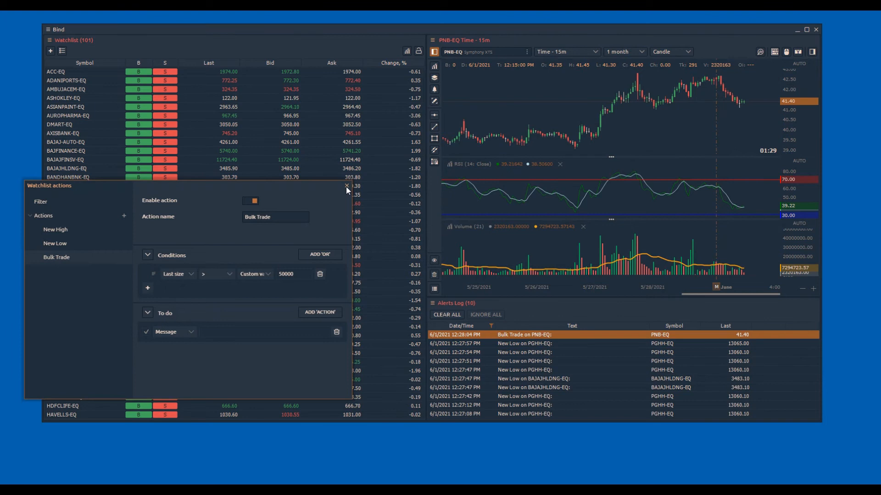
{"action": "left_click", "coordinate": [344, 185]}
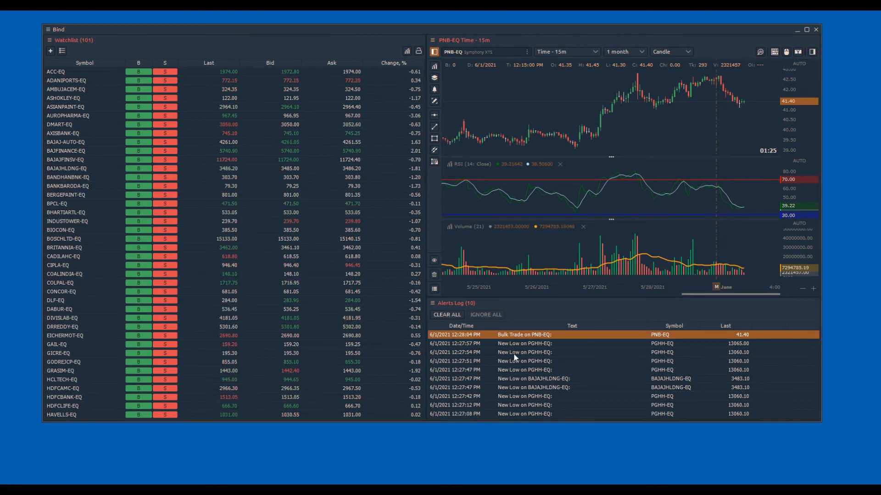
{"action": "left_click", "coordinate": [524, 343]}
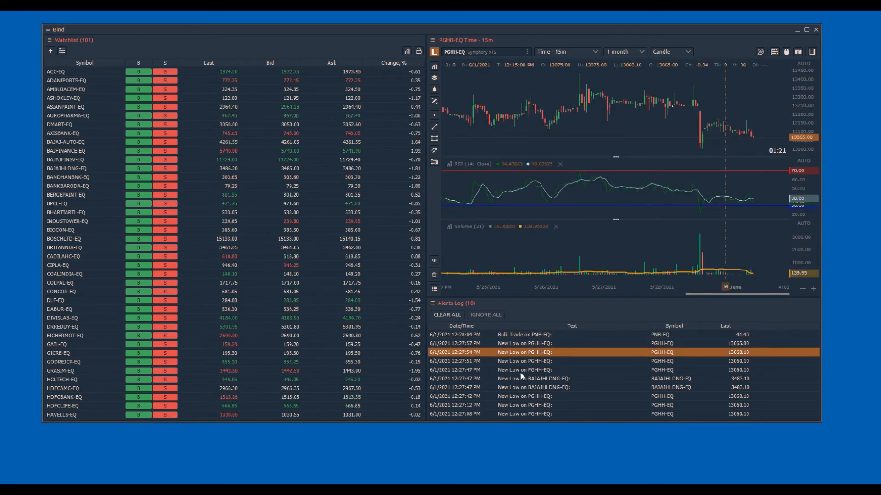
{"action": "left_click", "coordinate": [523, 379]}
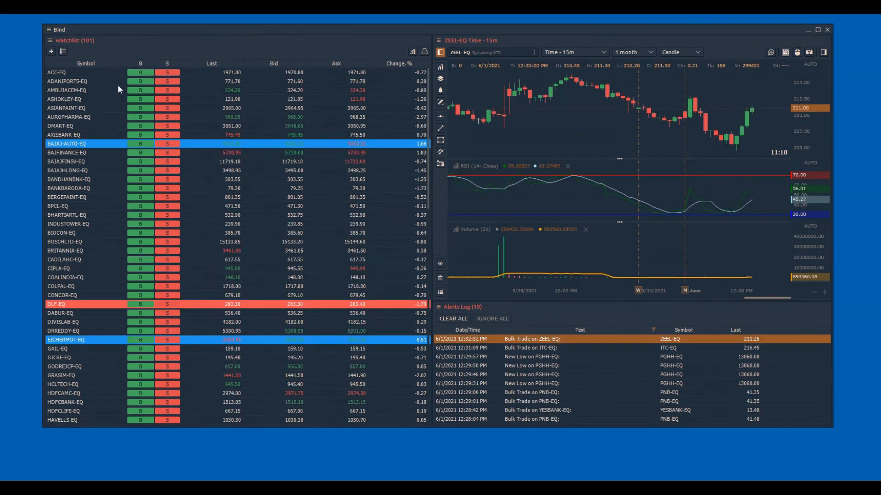
Step: Reopen Setup Actions and select the Bullish Stock rule colouring rows blue when Open = Low
{"action": "left_click", "coordinate": [47, 39]}
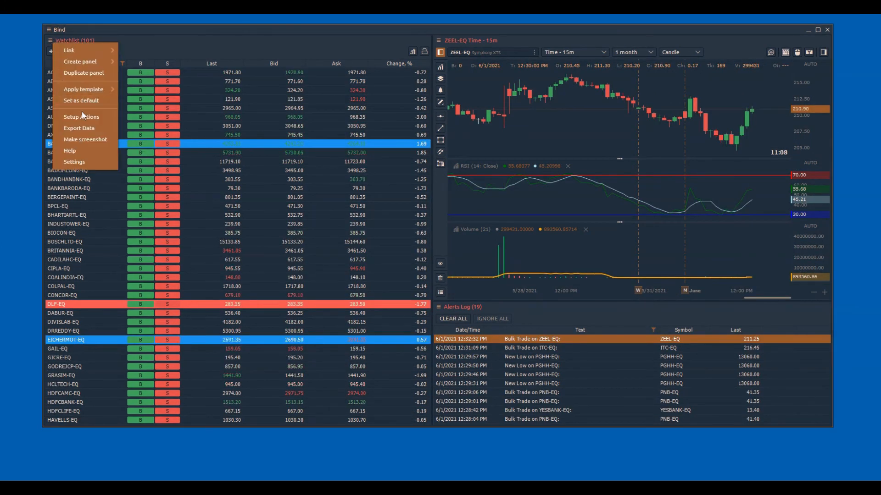
{"action": "left_click", "coordinate": [81, 116]}
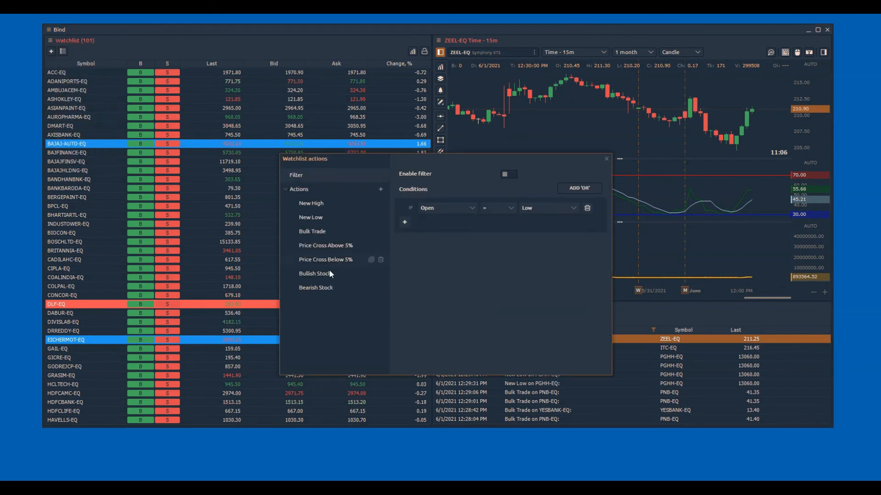
{"action": "left_click", "coordinate": [314, 273]}
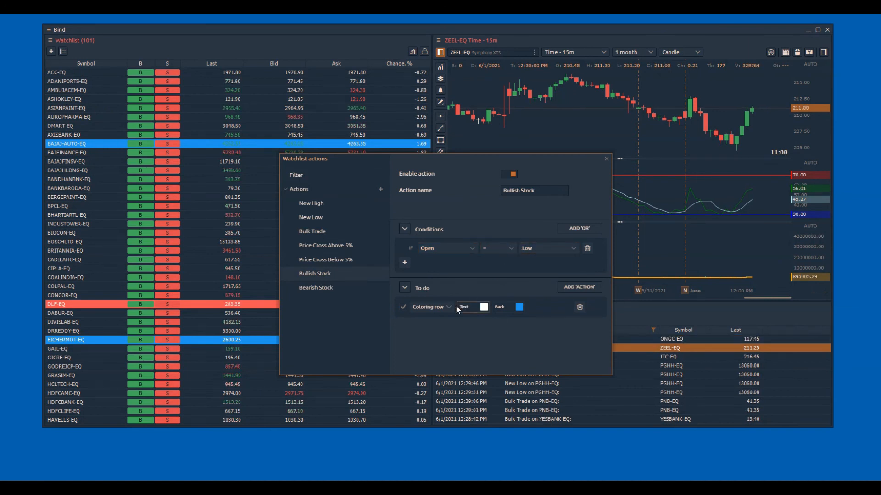
{"action": "left_click", "coordinate": [427, 306]}
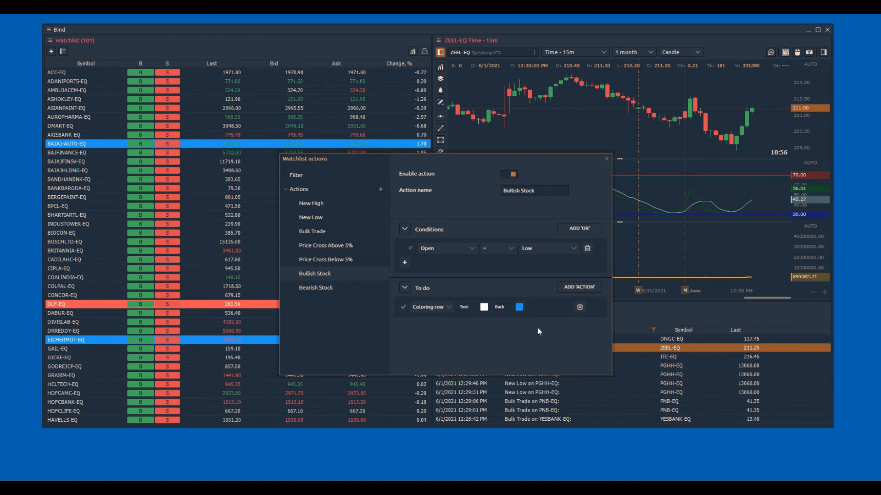
Step: Toggle the Bullish Stock action off and back on, applying the change to the watchlist
{"action": "left_click", "coordinate": [509, 174]}
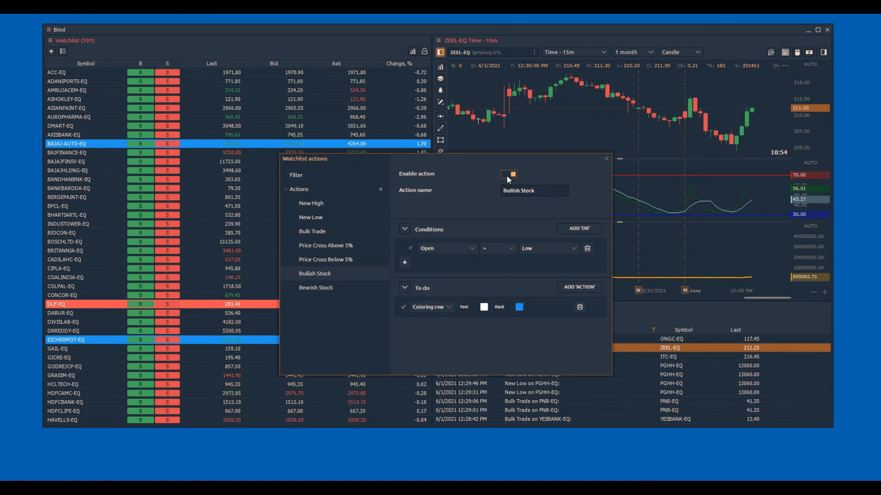
{"action": "left_click", "coordinate": [508, 174]}
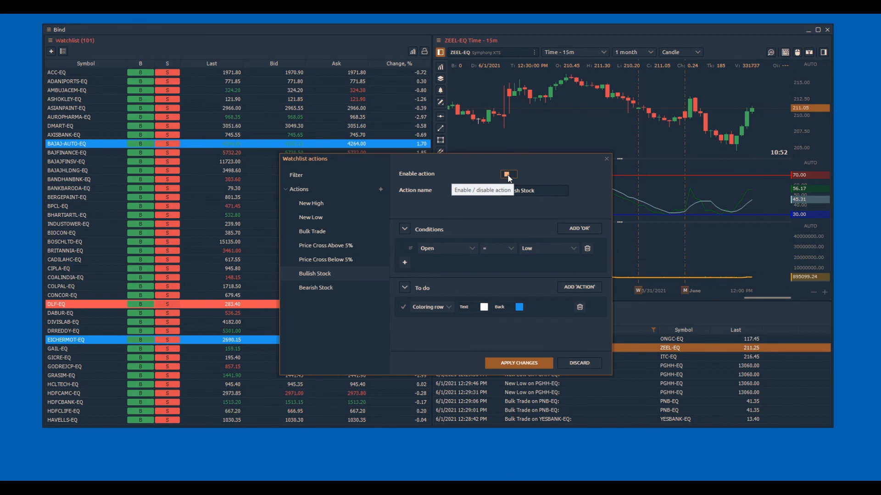
{"action": "left_click", "coordinate": [508, 174]}
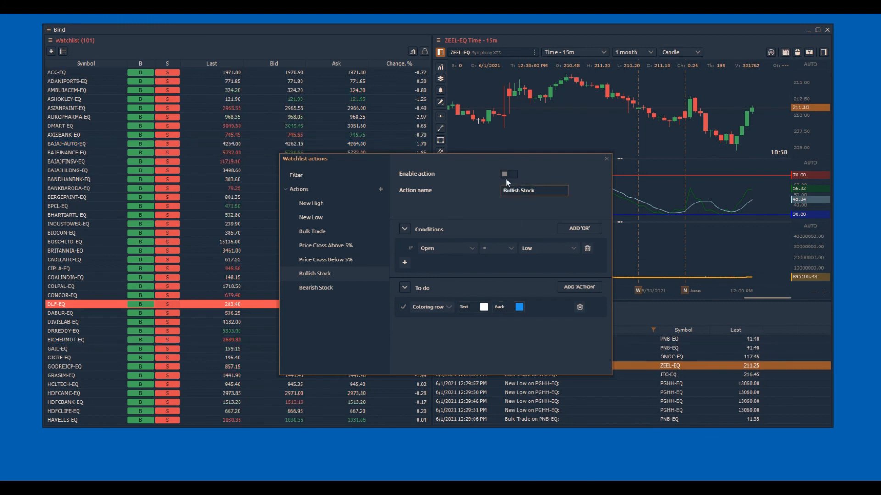
{"action": "left_click", "coordinate": [508, 174]}
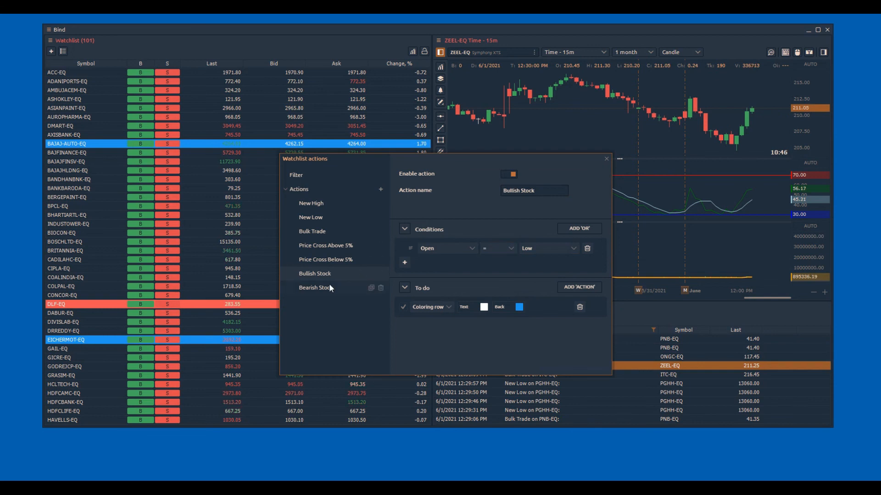
Step: Review the red-row Bearish Stock rule (Open = High), close the window and chart the TATAMOTORS-EQ Bulk Trade alert
{"action": "left_click", "coordinate": [316, 287]}
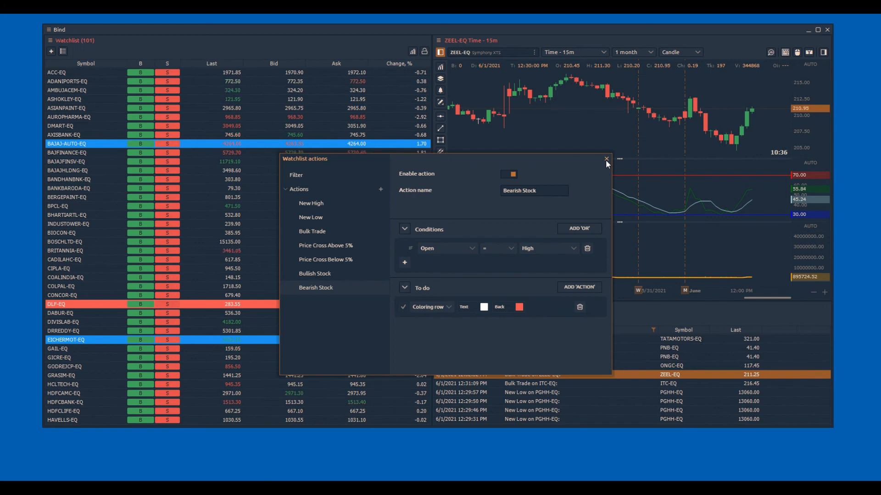
{"action": "left_click", "coordinate": [605, 158]}
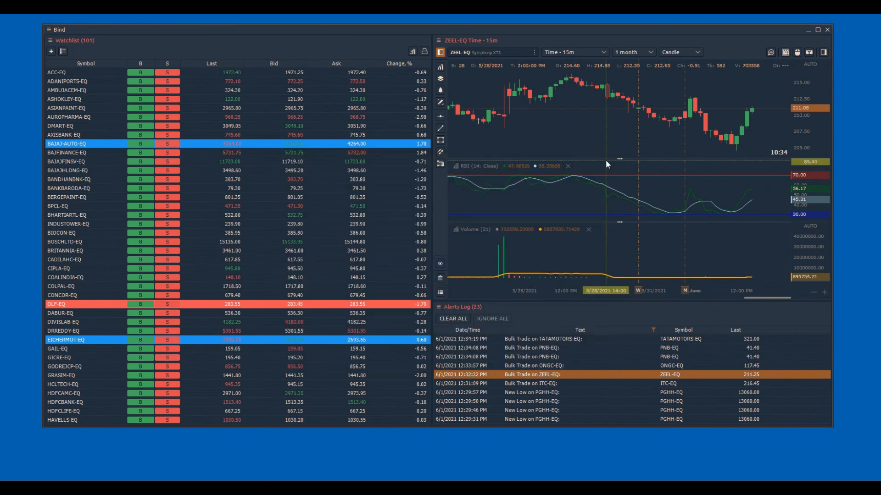
{"action": "left_click", "coordinate": [583, 339]}
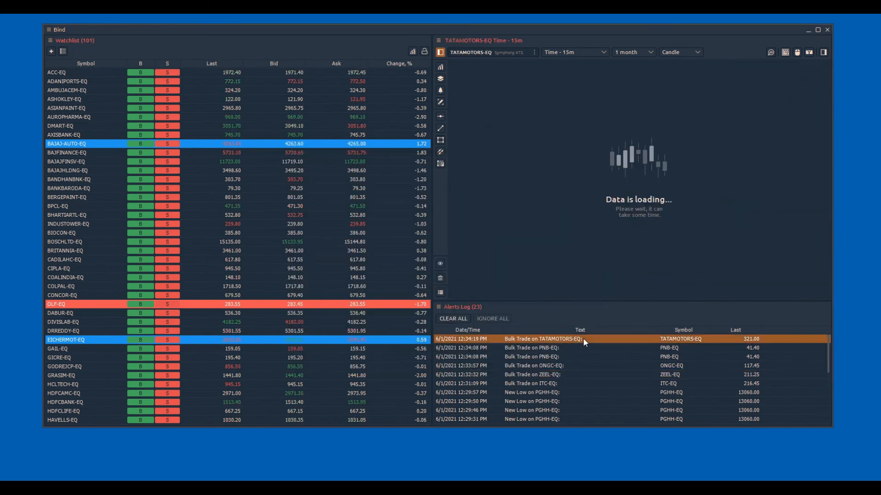